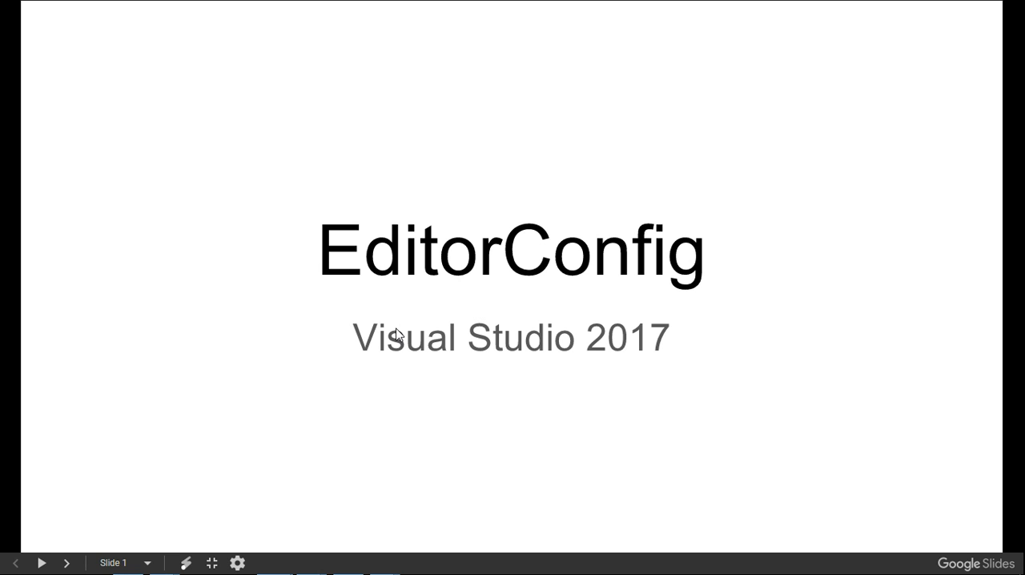
pyautogui.moveTo(327, 397)
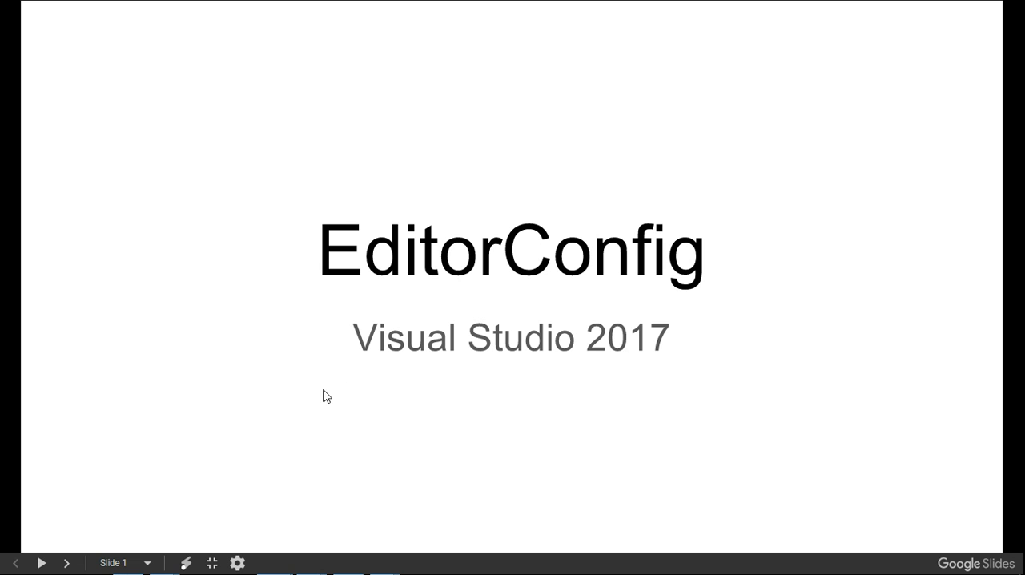
pyautogui.moveTo(67, 563)
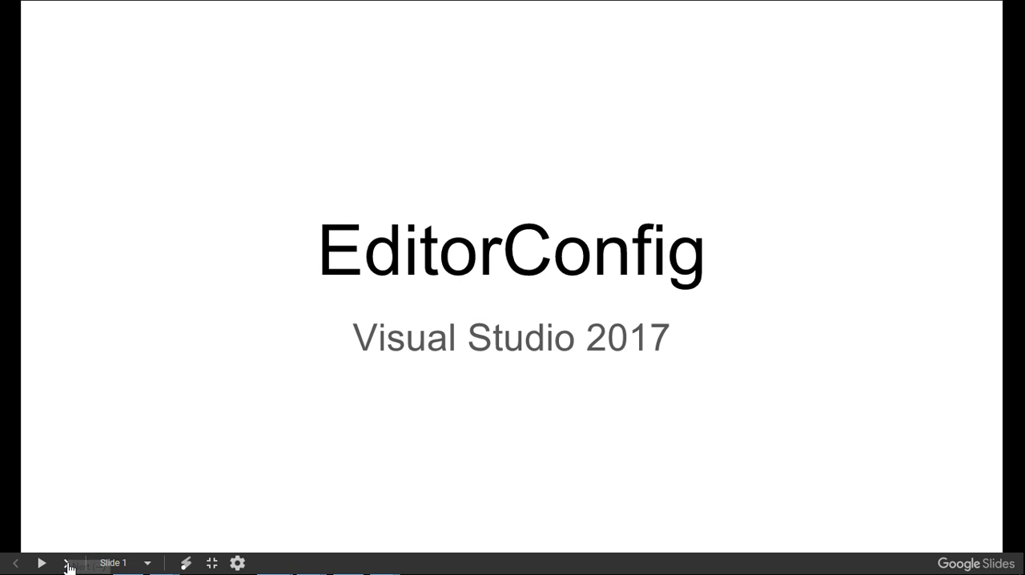
# Step: Advance the deck to slide 2, 'What is EditorConfig?', with its definition and website
pyautogui.click(41, 563)
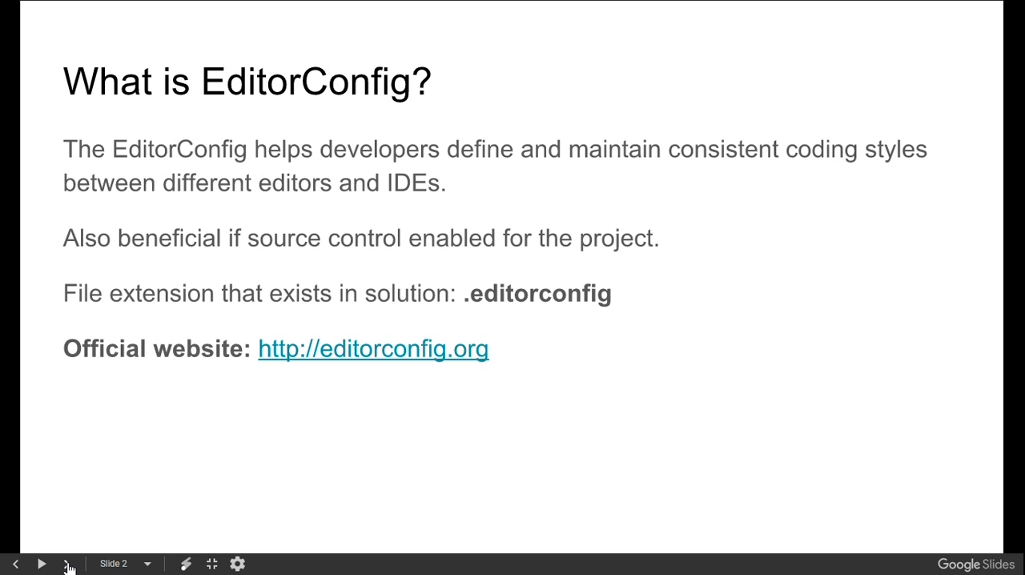
pyautogui.moveTo(32, 483)
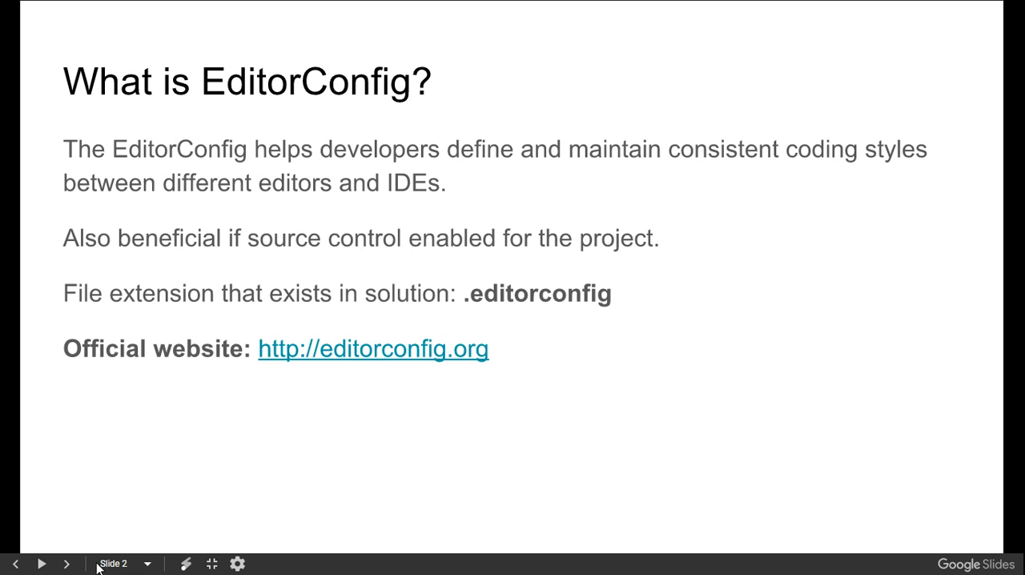
# Step: Advance the deck past the installation slide to the VSIX installer screenshot
pyautogui.click(67, 563)
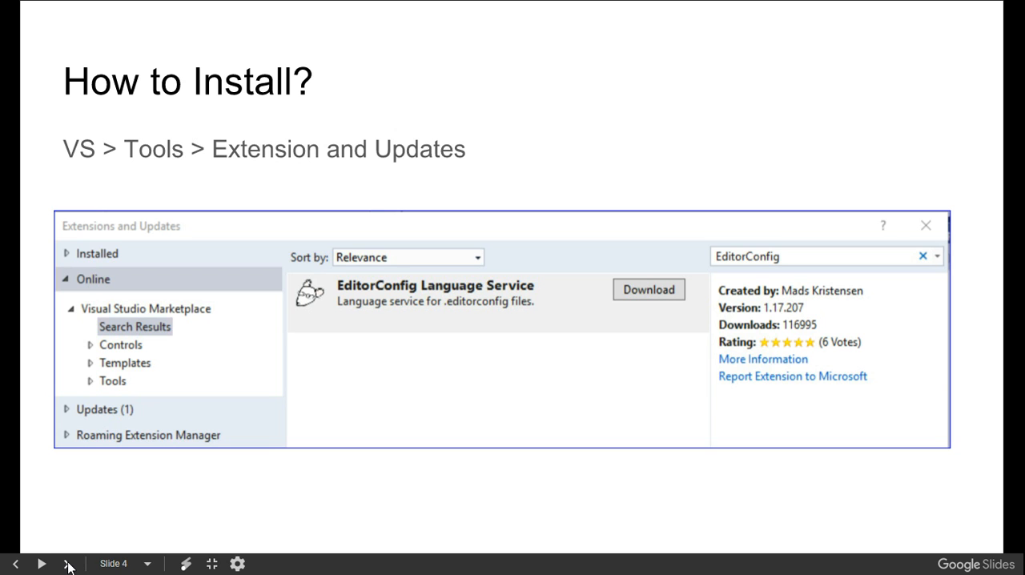
pyautogui.moveTo(191, 525)
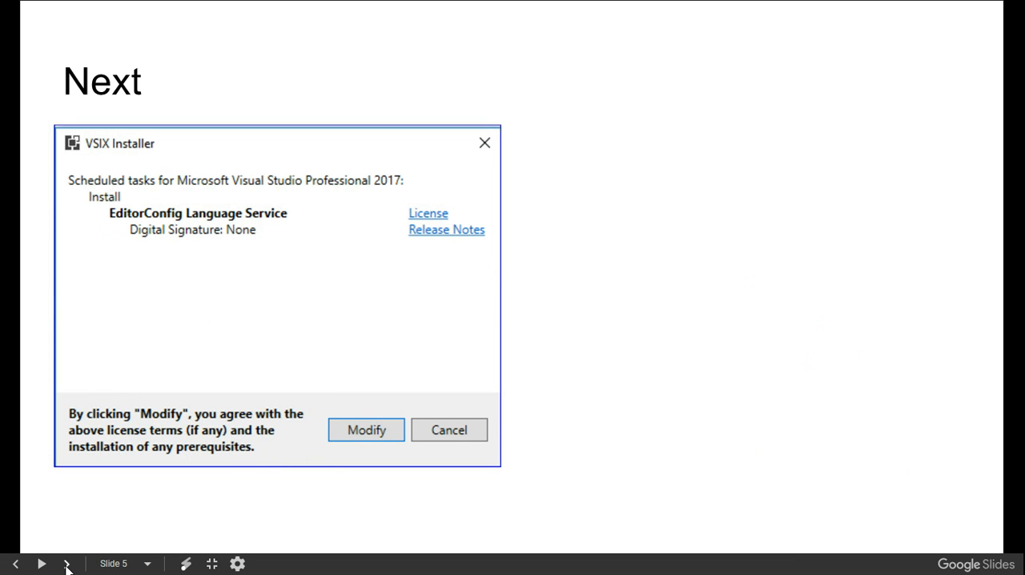
# Step: Advance to slide 6 on adding an .editorconfig file to a solution
pyautogui.click(67, 563)
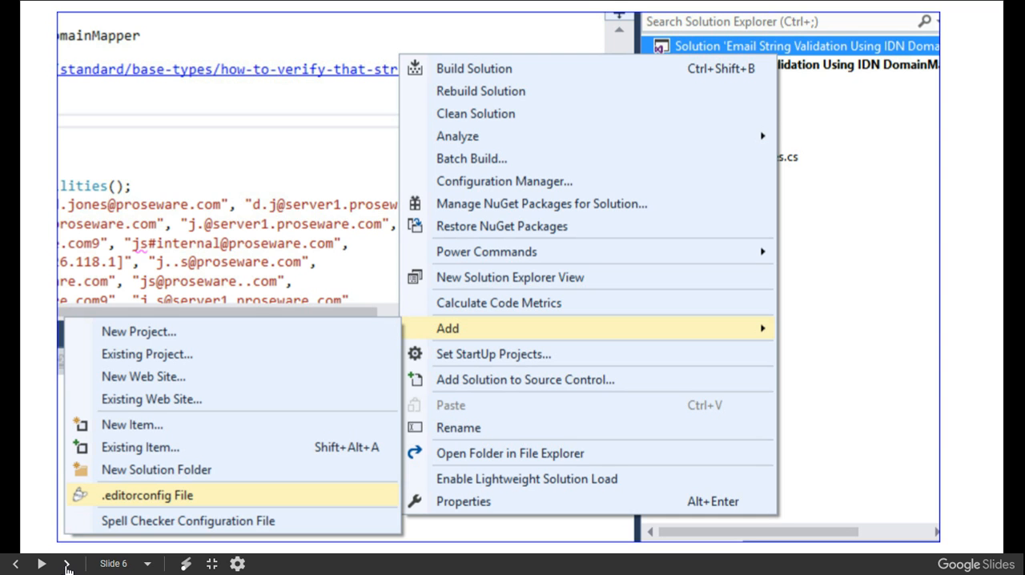
pyautogui.moveTo(333, 388)
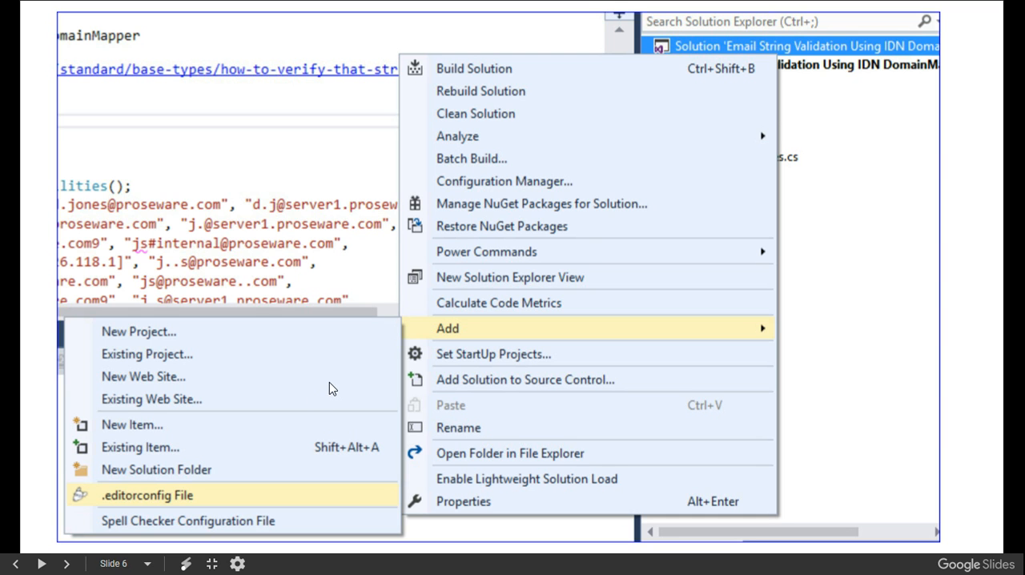
pyautogui.moveTo(765, 116)
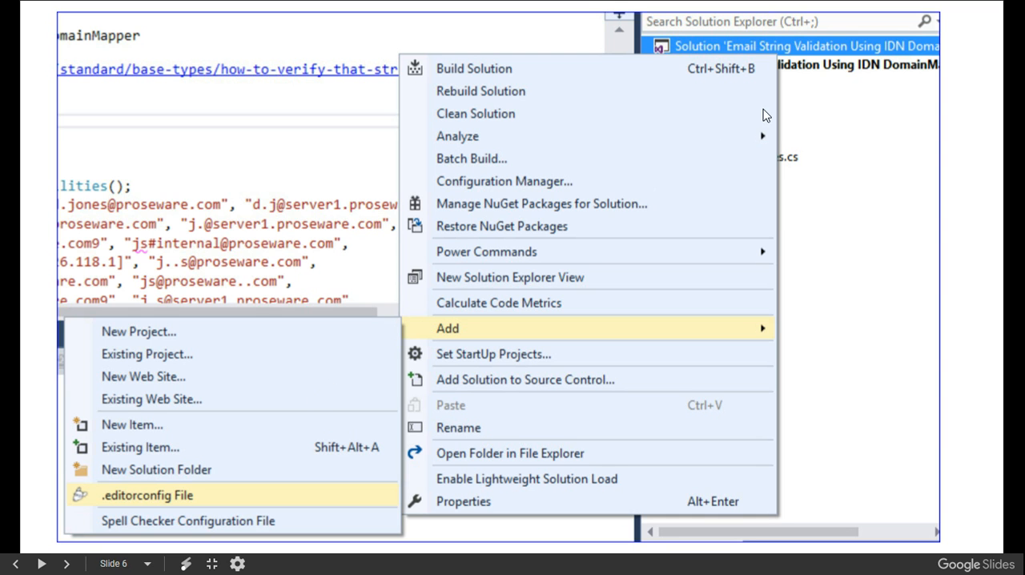
pyautogui.moveTo(647, 320)
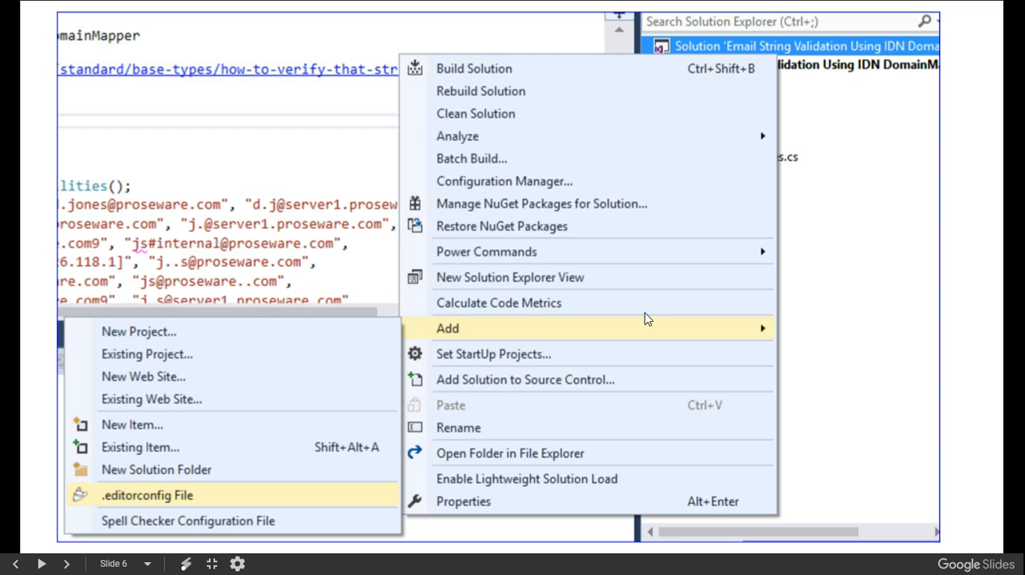
pyautogui.moveTo(311, 506)
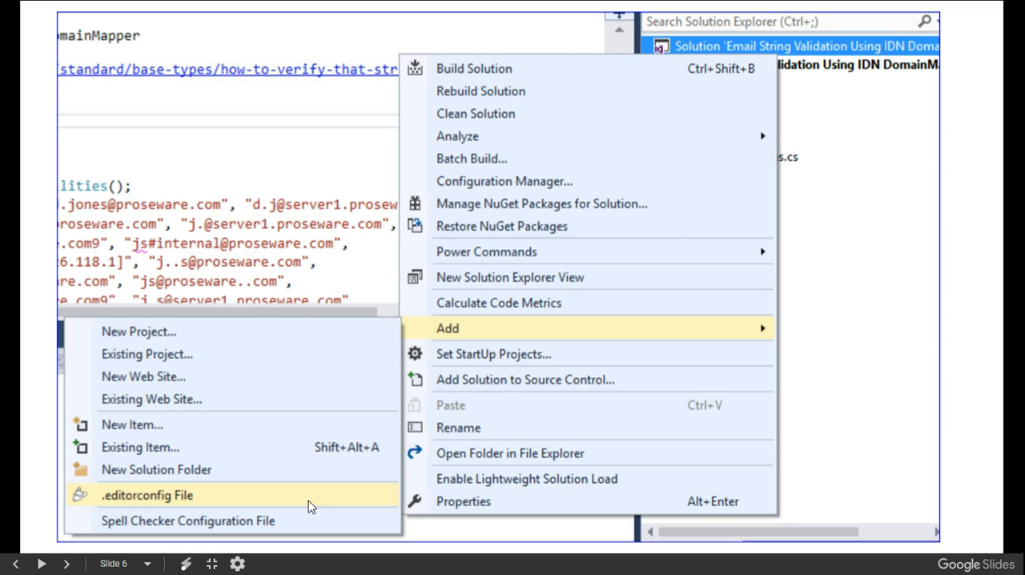
pyautogui.moveTo(127, 547)
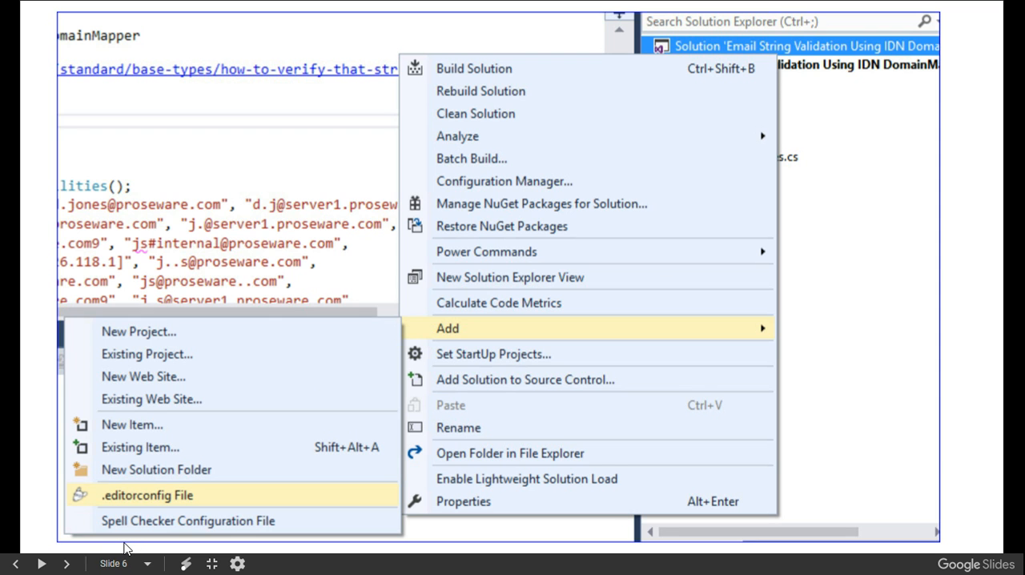
# Step: Advance to slide 7, 'Does it support intelligence? Yes', with the completion screenshot
pyautogui.click(67, 563)
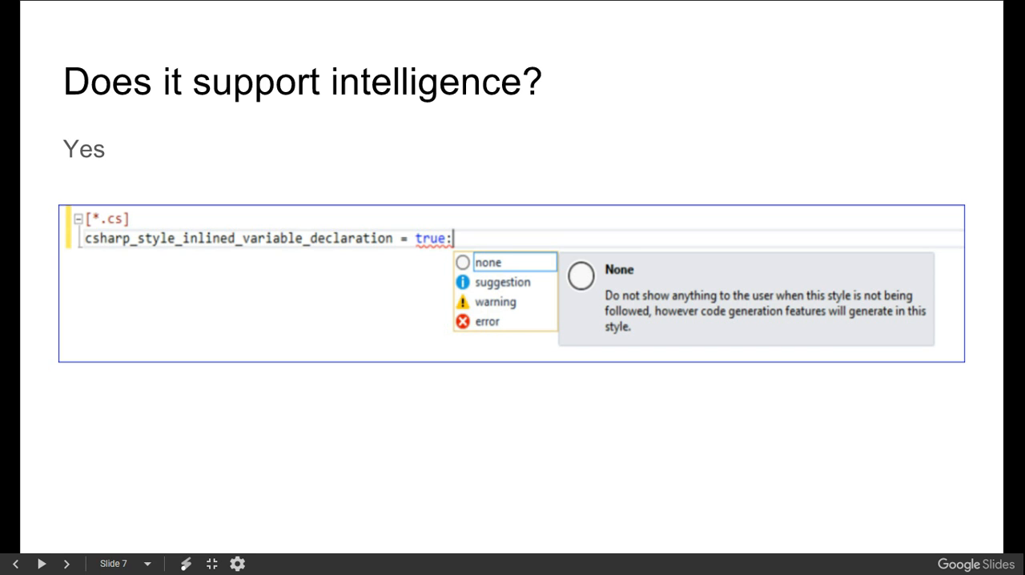
pyautogui.moveTo(157, 253)
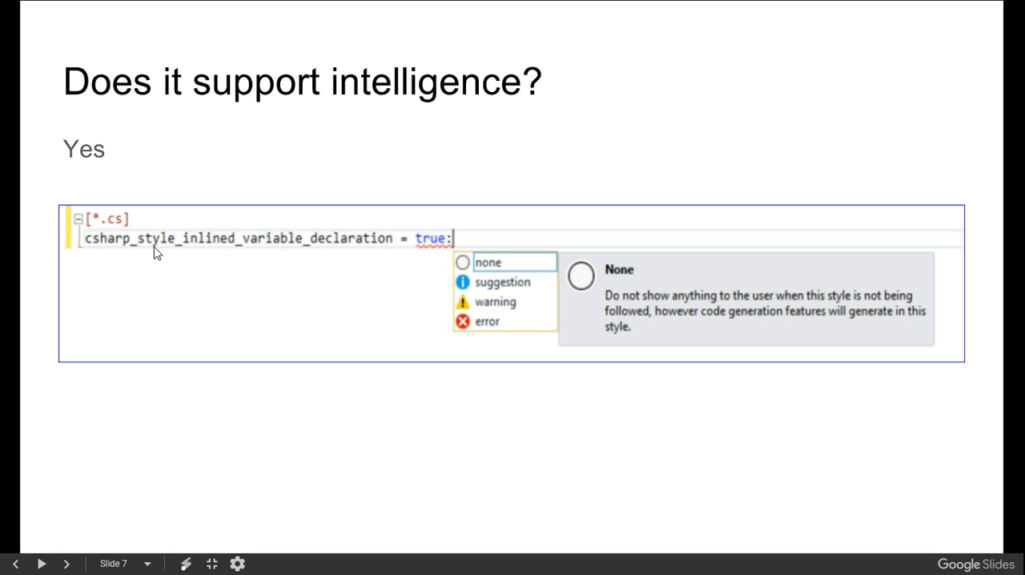
pyautogui.moveTo(312, 256)
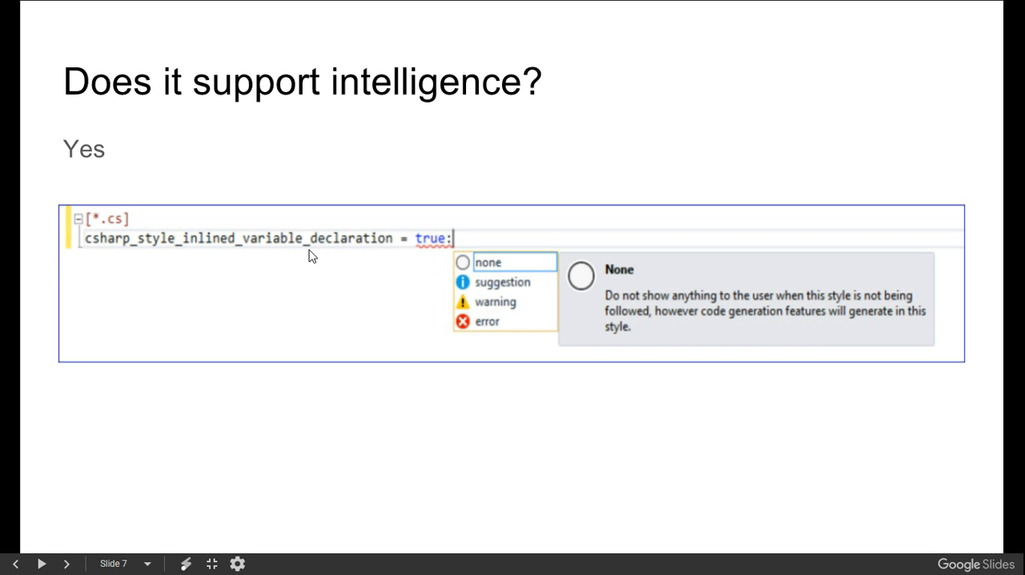
pyautogui.moveTo(318, 442)
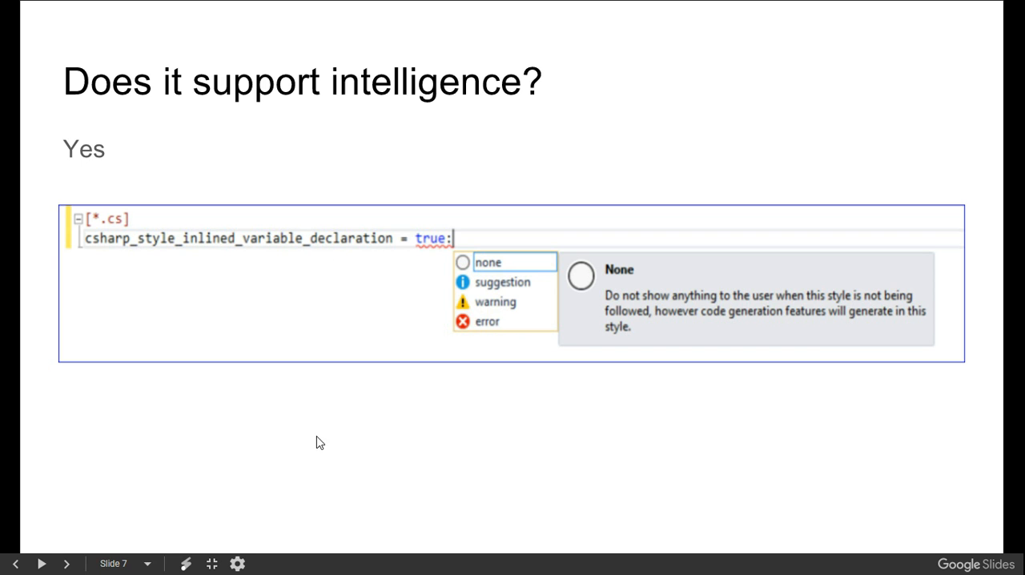
pyautogui.moveTo(76, 563)
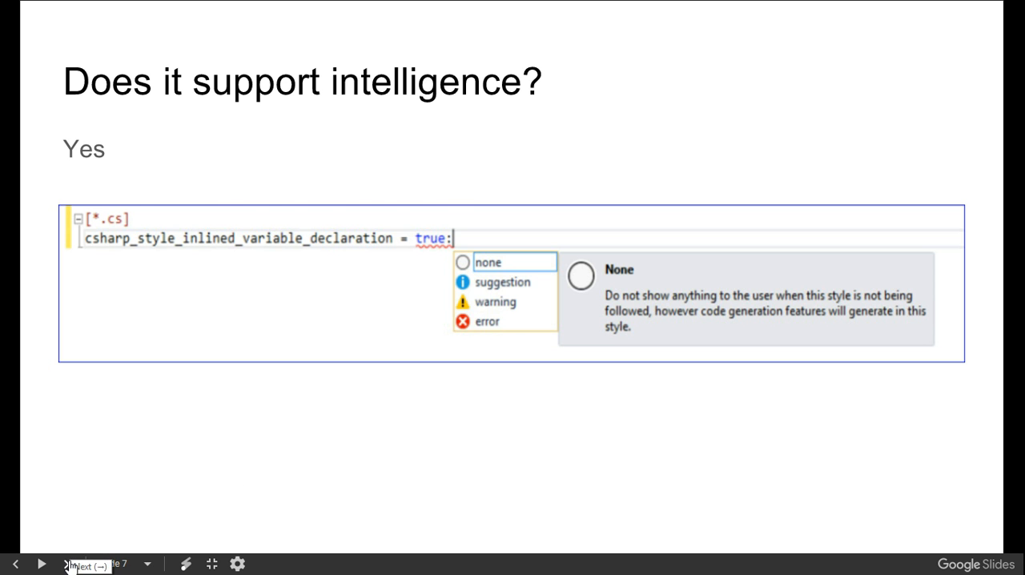
# Step: Advance to slide 8, 'Example', showing the var rule producing IDE0008 errors
pyautogui.click(70, 563)
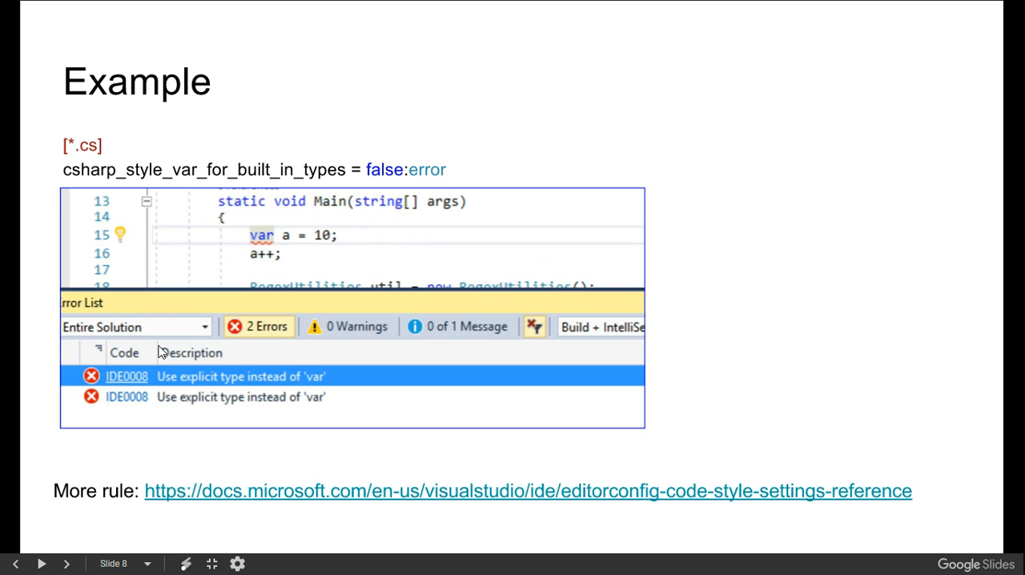
pyautogui.moveTo(224, 294)
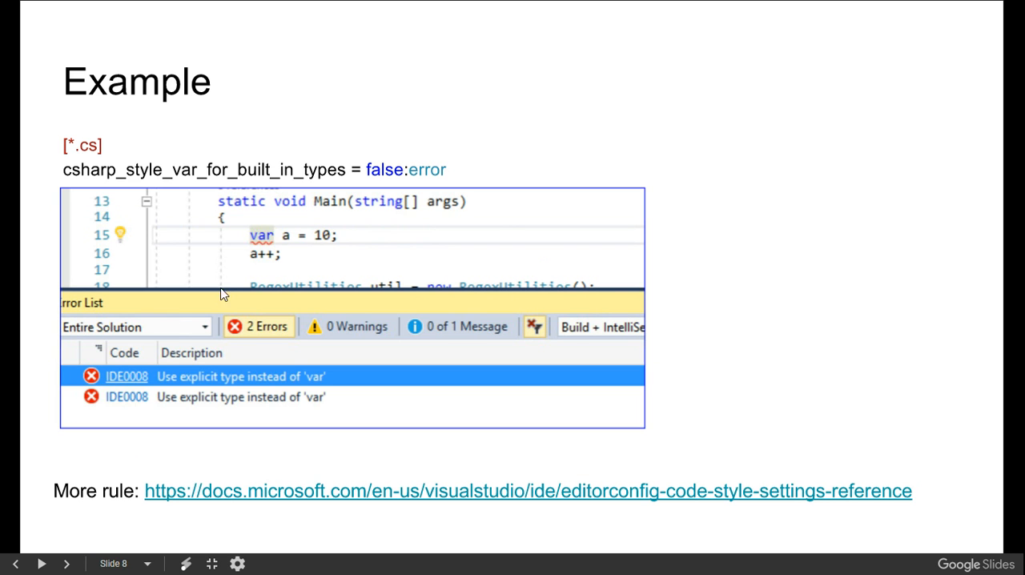
pyautogui.moveTo(265, 253)
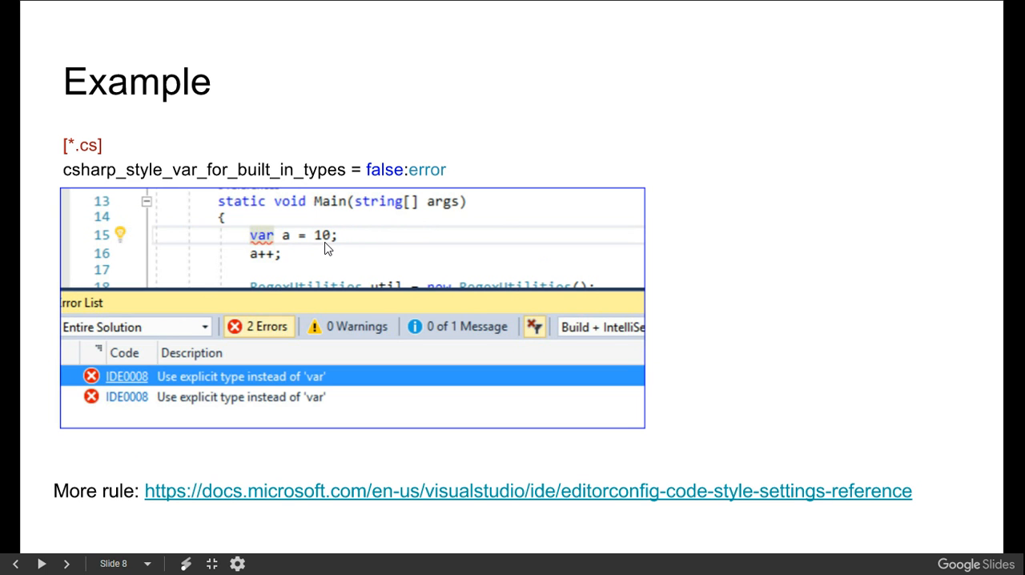
pyautogui.moveTo(288, 337)
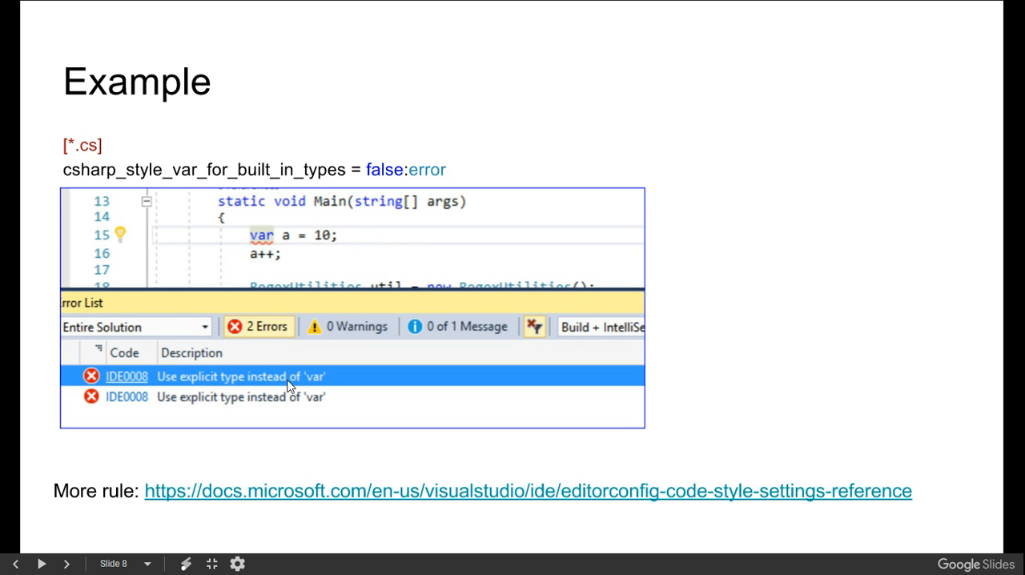
pyautogui.moveTo(307, 286)
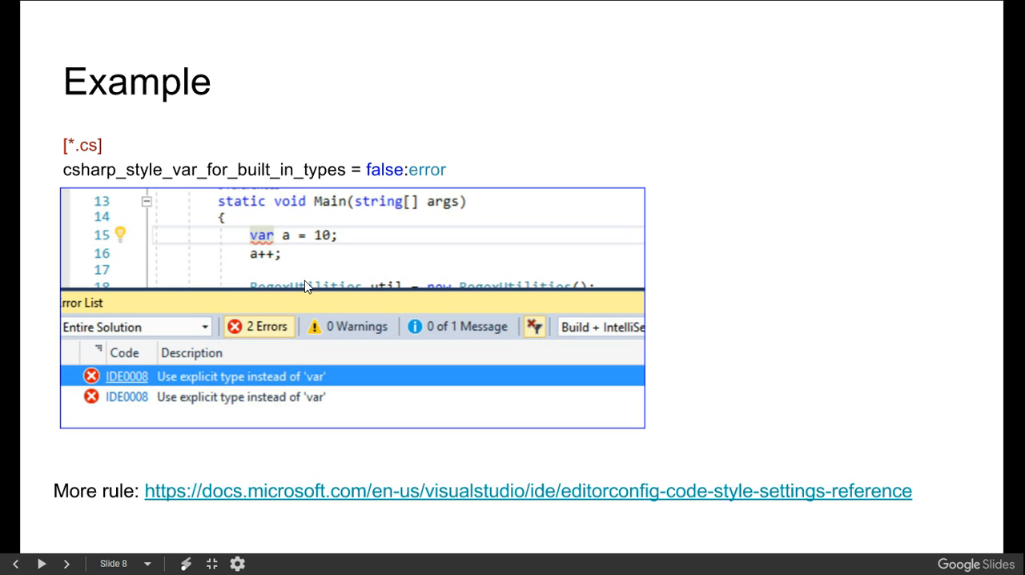
pyautogui.moveTo(179, 183)
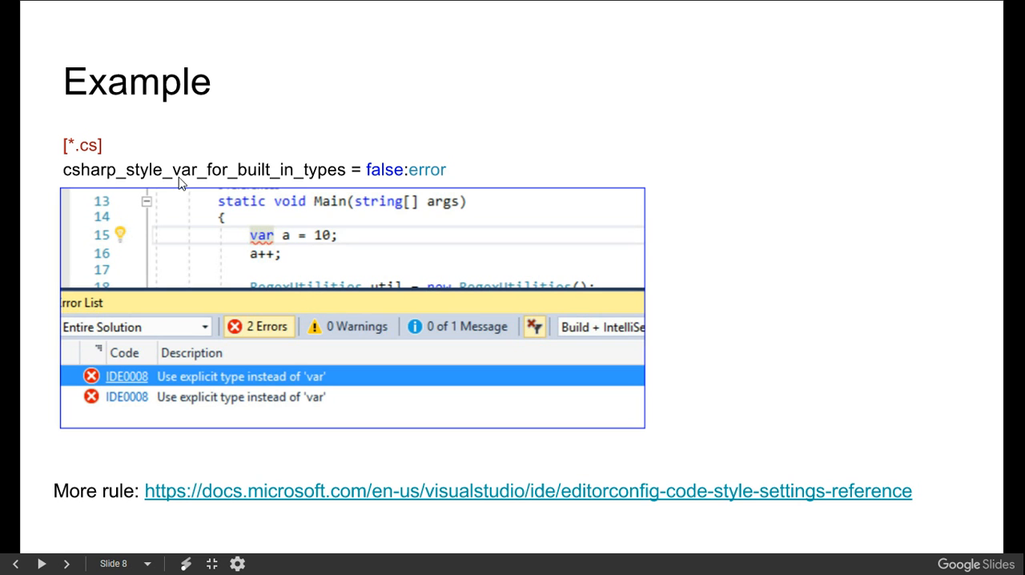
pyautogui.moveTo(365, 185)
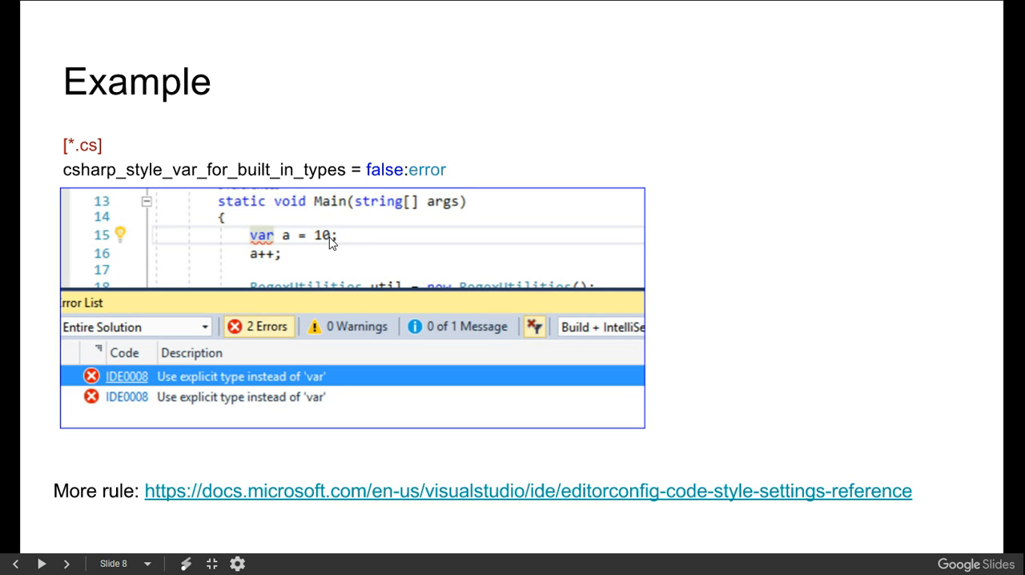
pyautogui.moveTo(269, 243)
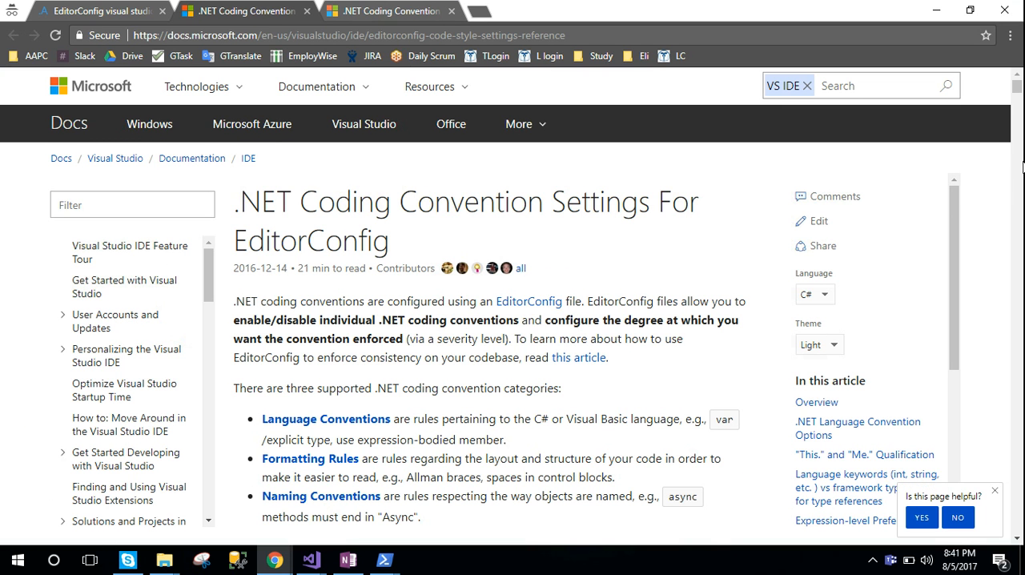
# Step: Scroll the .NET coding-convention settings reference down to the null-checking preferences
pyautogui.scroll(-3)
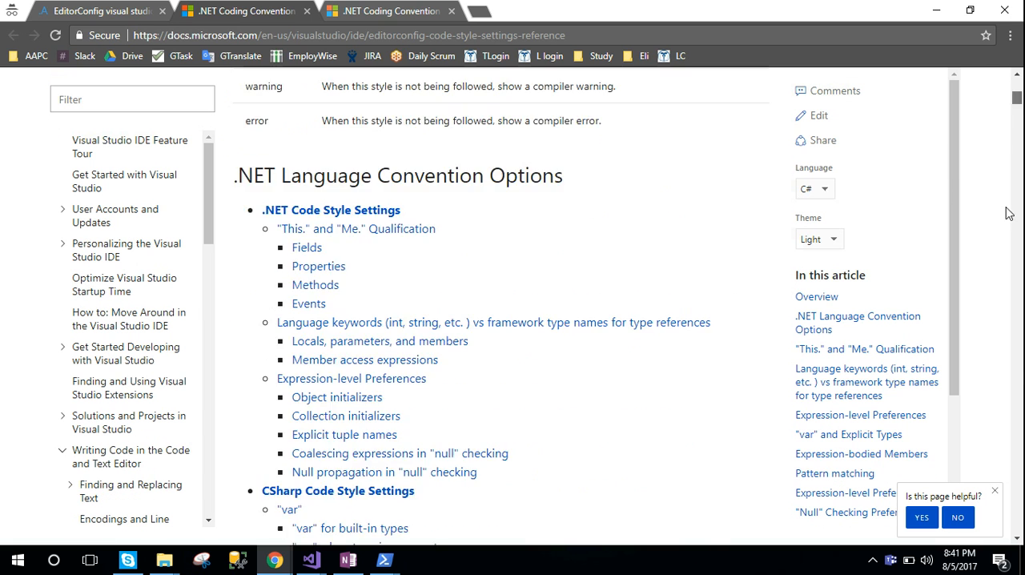
pyautogui.scroll(-3)
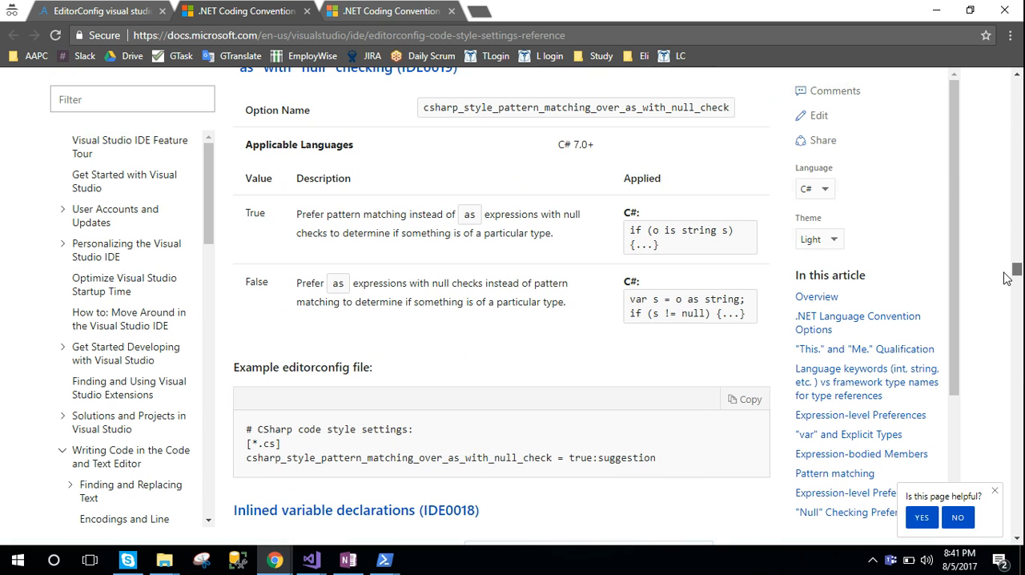
pyautogui.scroll(-3)
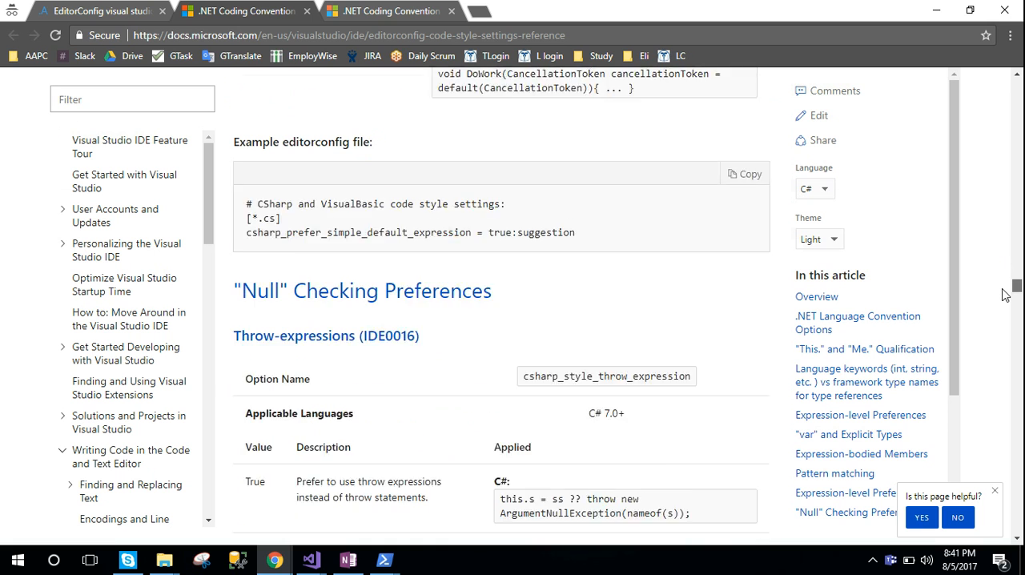
pyautogui.scroll(-3)
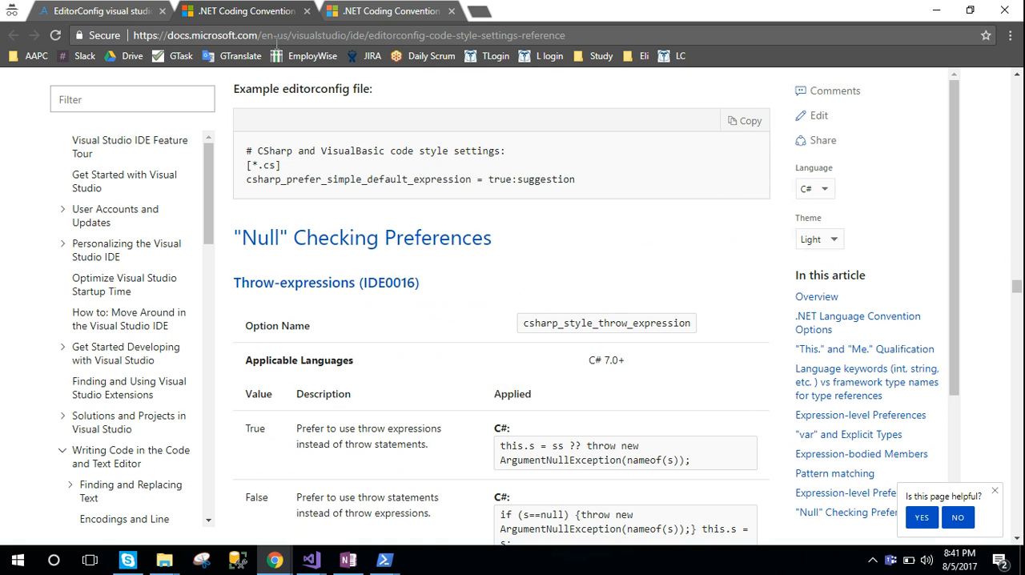
pyautogui.moveTo(105, 9)
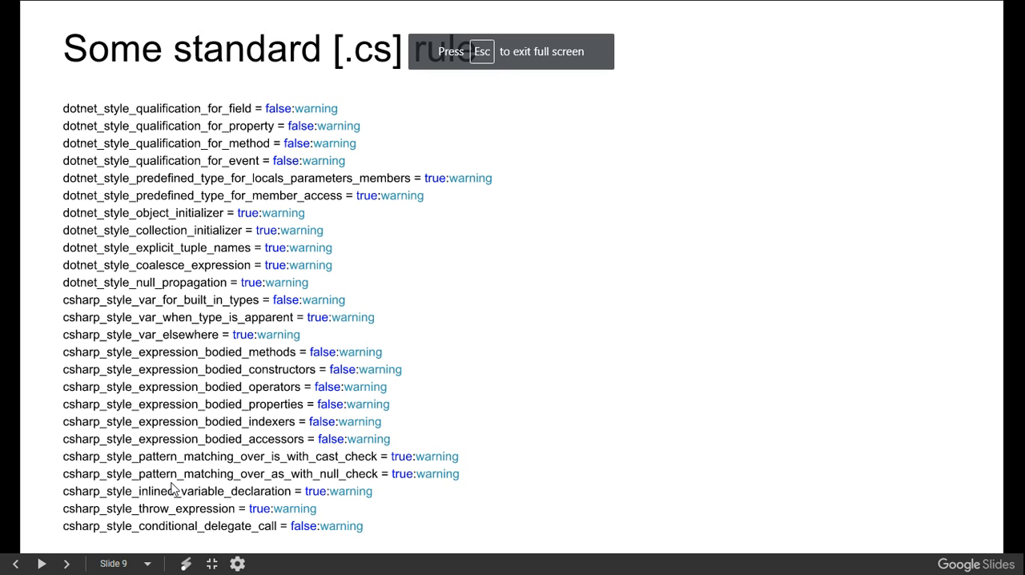
pyautogui.moveTo(686, 387)
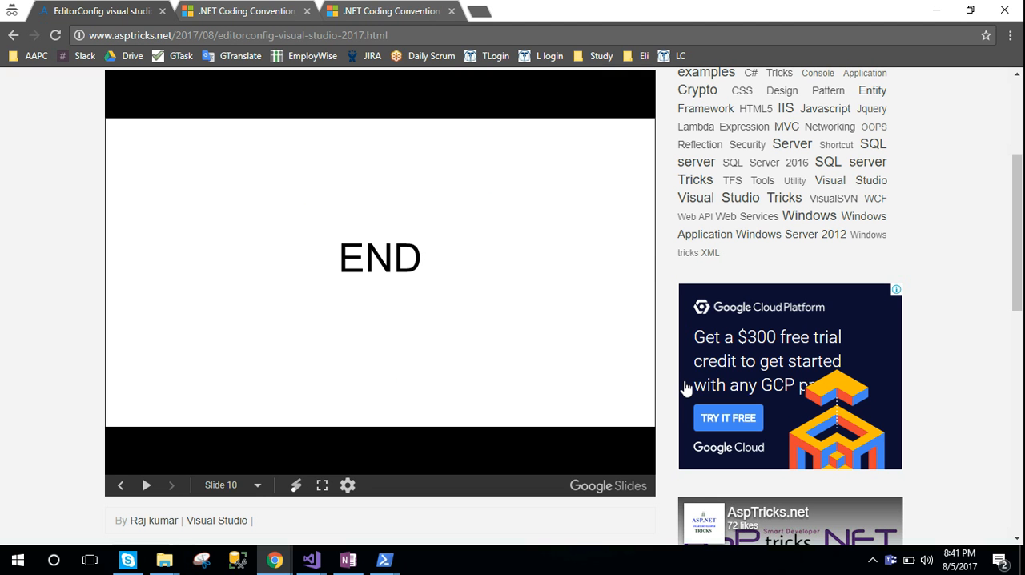
pyautogui.moveTo(327, 537)
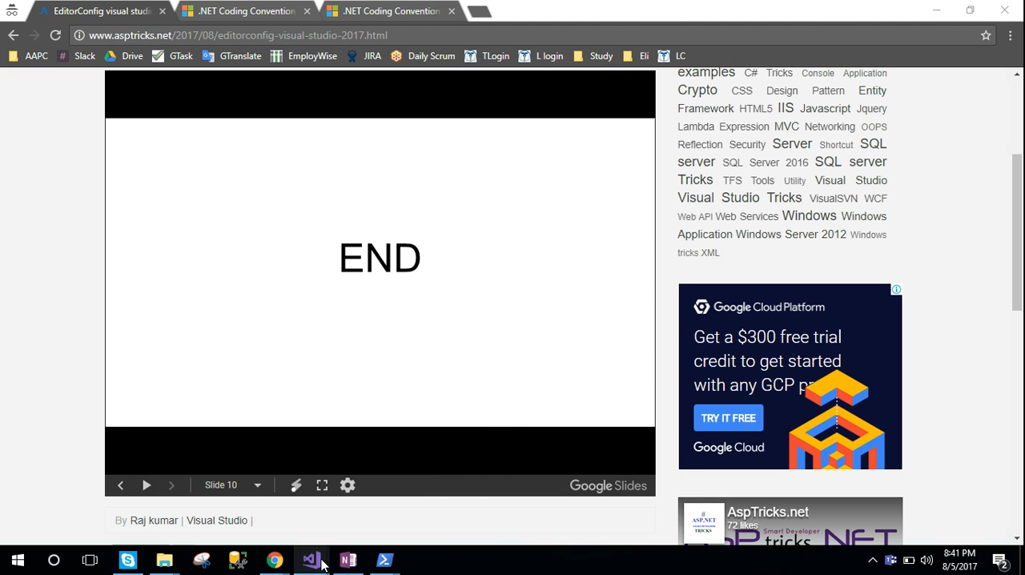
# Step: In Visual Studio, add a new .editorconfig file to the project from Solution Explorer
pyautogui.click(311, 560)
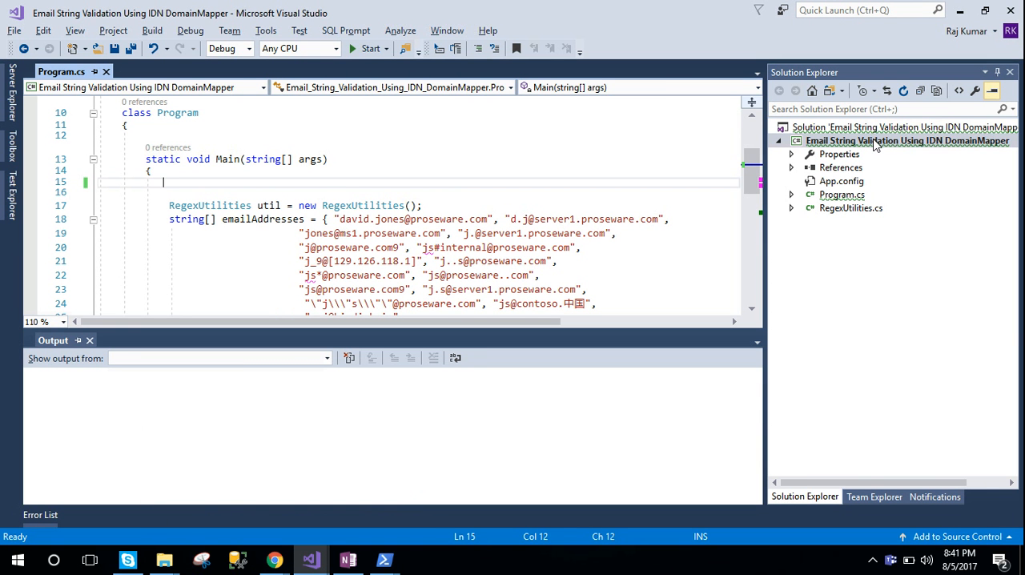
pyautogui.rightClick(906, 141)
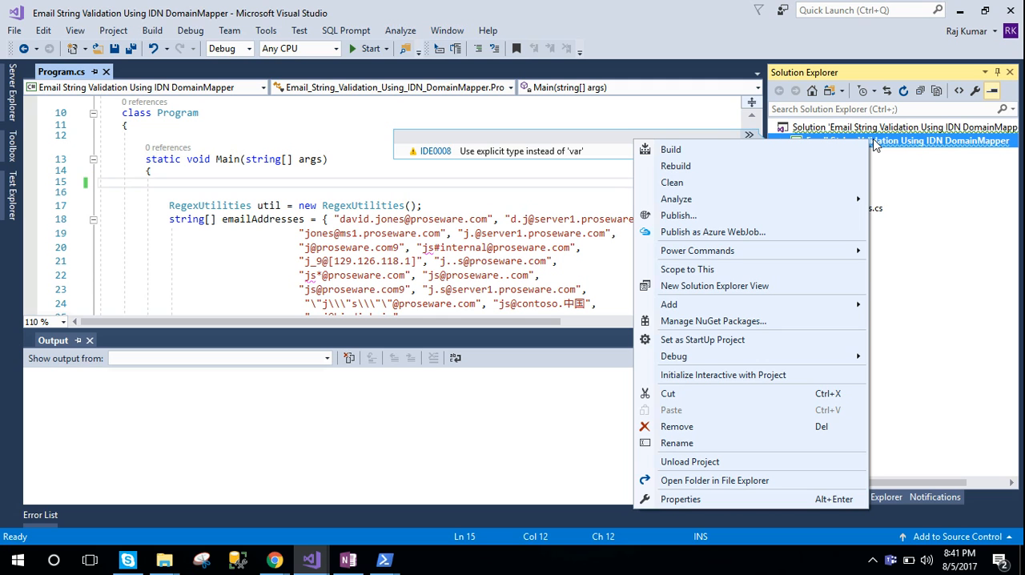
pyautogui.moveTo(766, 320)
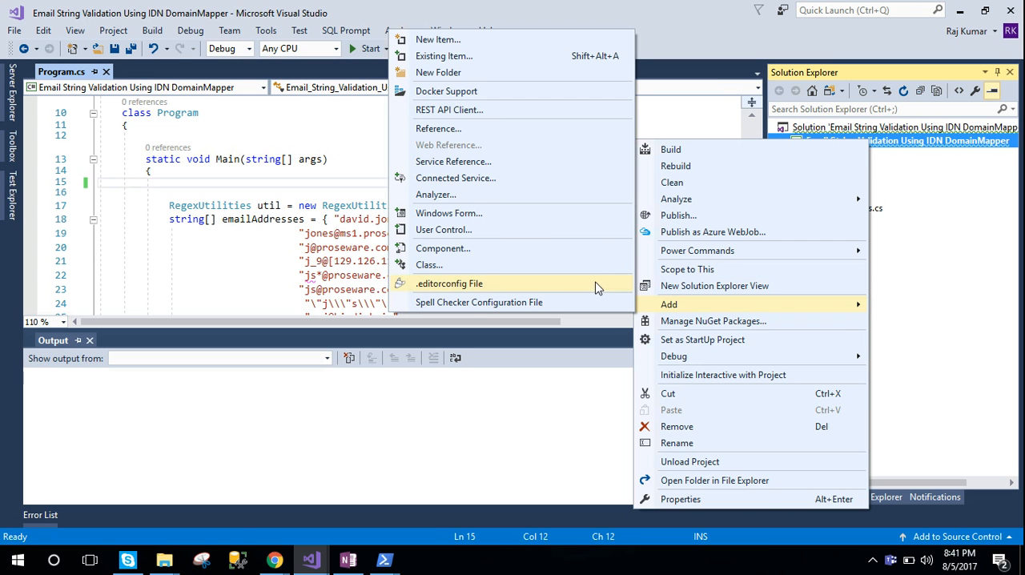
pyautogui.click(449, 281)
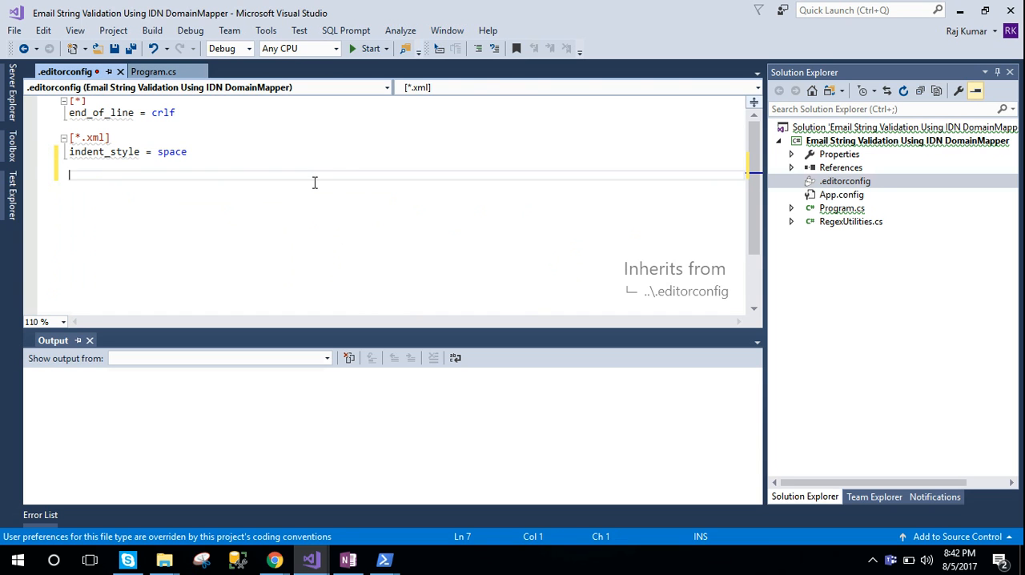
# Step: Add a [*.cs] section with csharp_style_var_for_built_in_types = false:warning and save
pyautogui.write('[]')
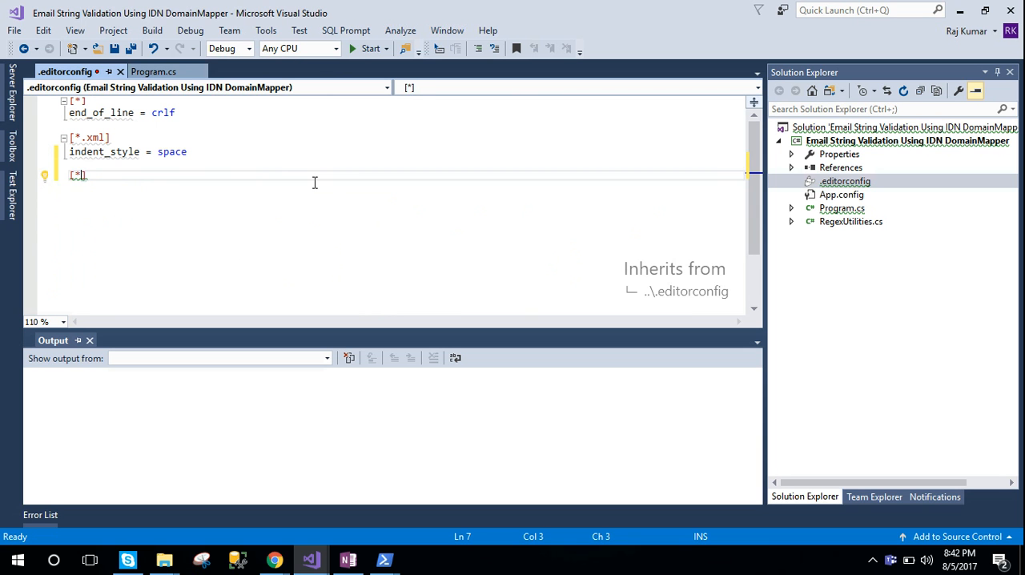
pyautogui.write('.cs]')
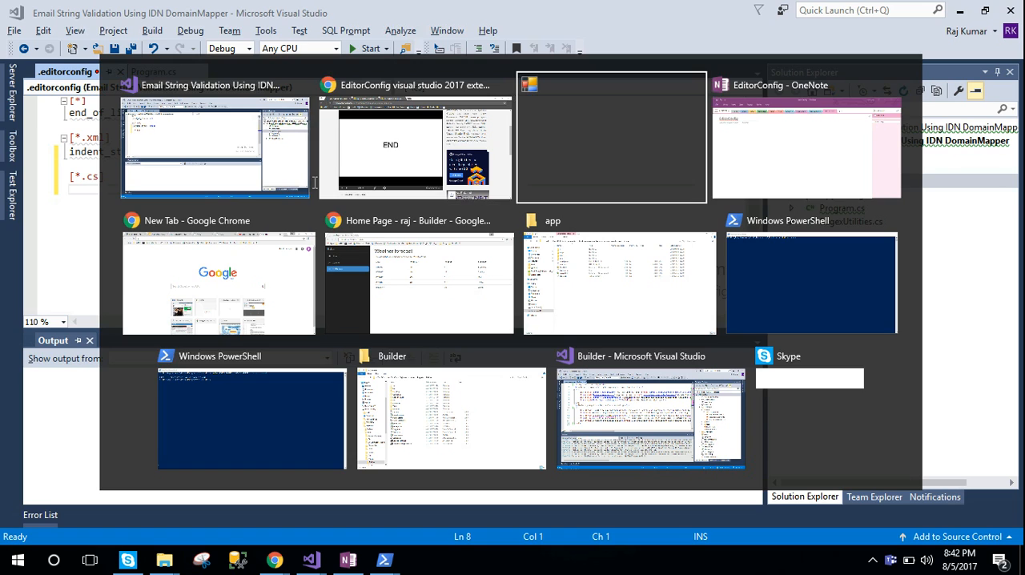
pyautogui.click(807, 144)
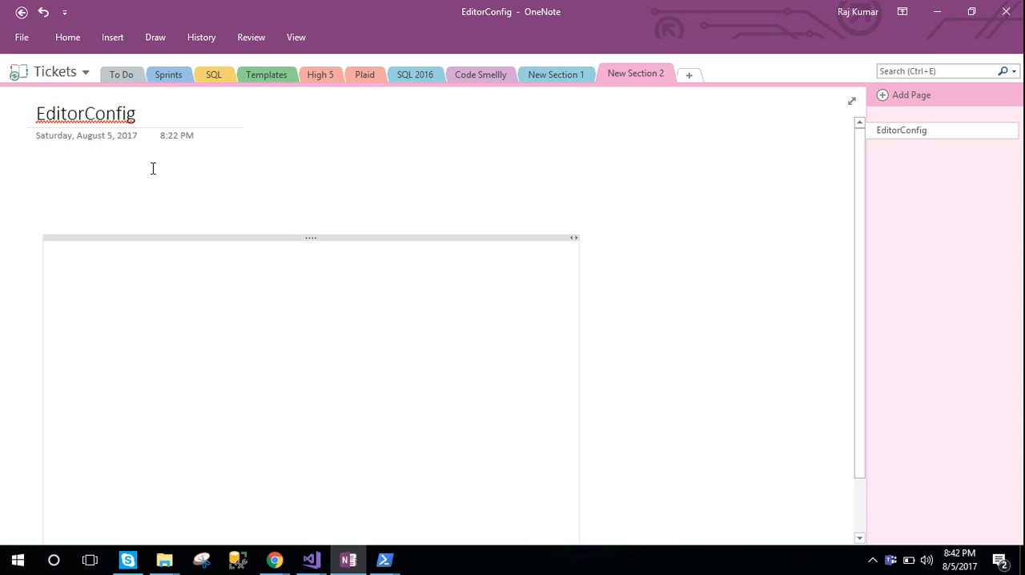
pyautogui.scroll(-3)
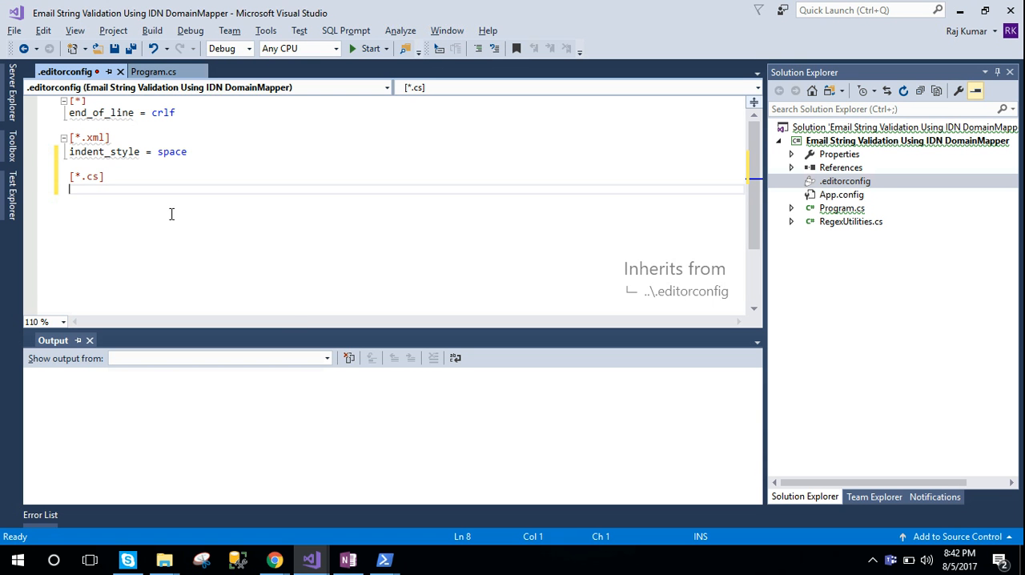
pyautogui.write('csharp_style_var_for_built_in_types = false:warning')
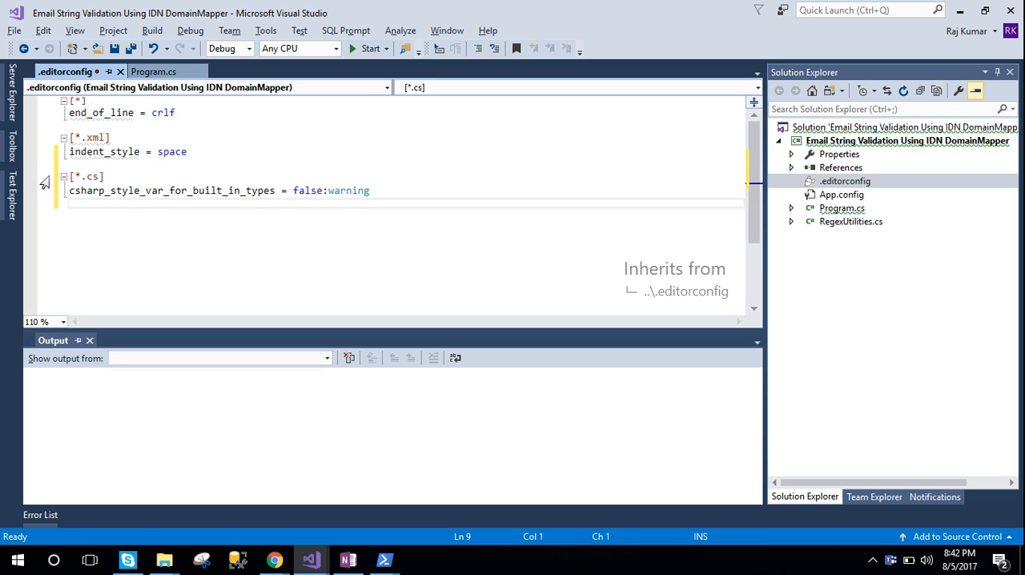
pyautogui.press('ctrl+s')
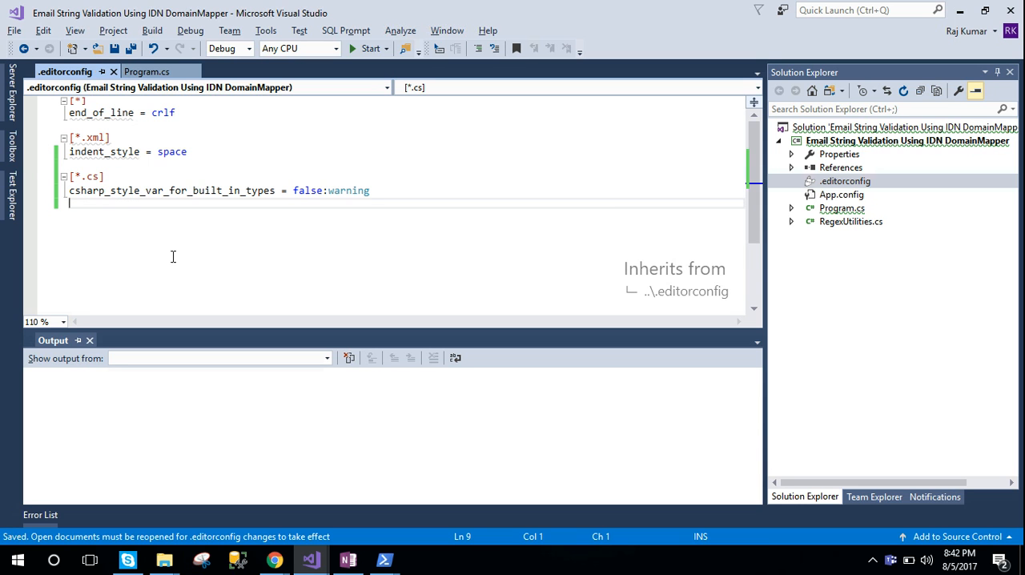
pyautogui.moveTo(235, 188)
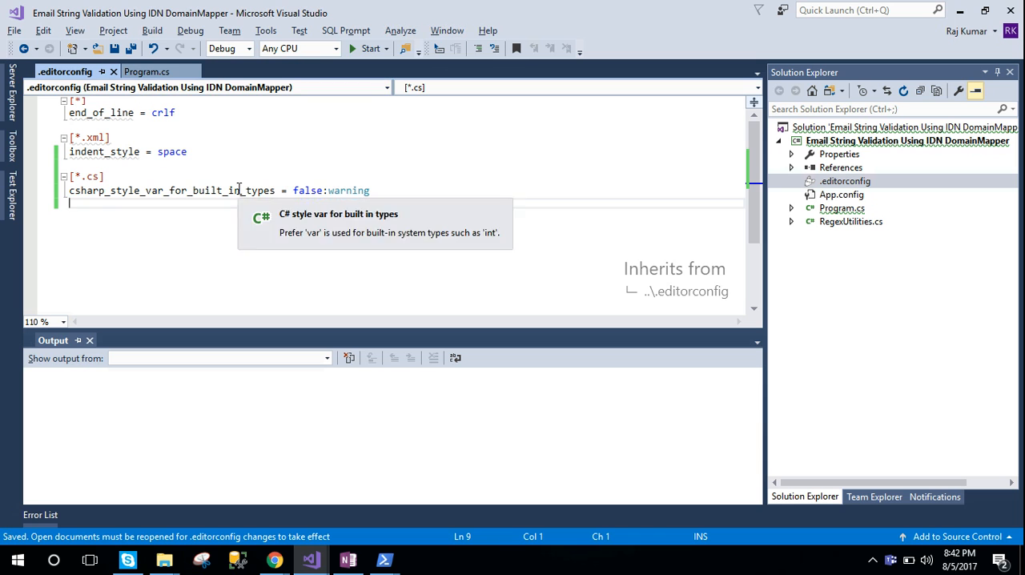
# Step: Select the 'warning' severity value in the rule to highlight it
pyautogui.doubleClick(348, 191)
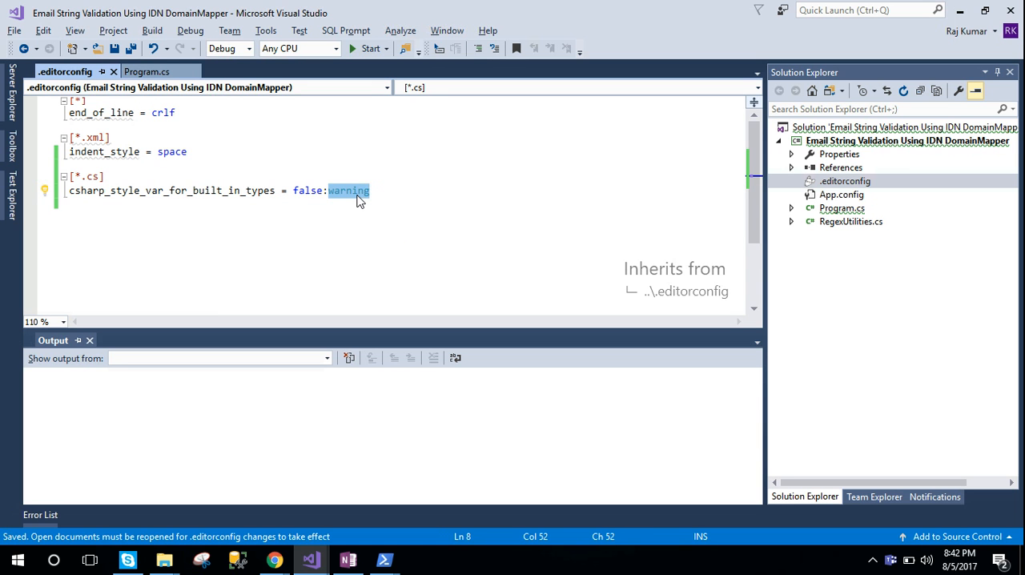
pyautogui.moveTo(176, 446)
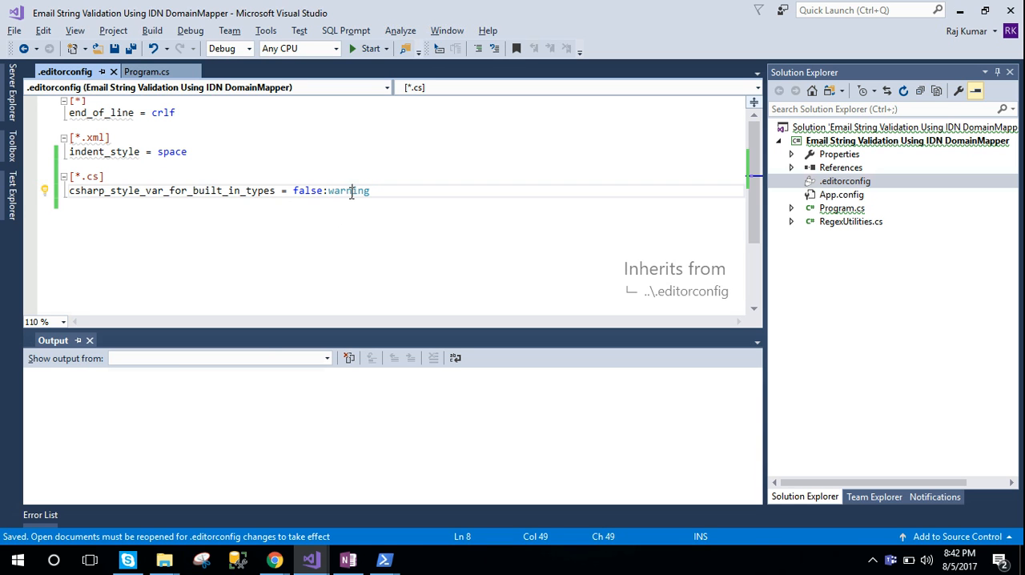
pyautogui.doubleClick(349, 191)
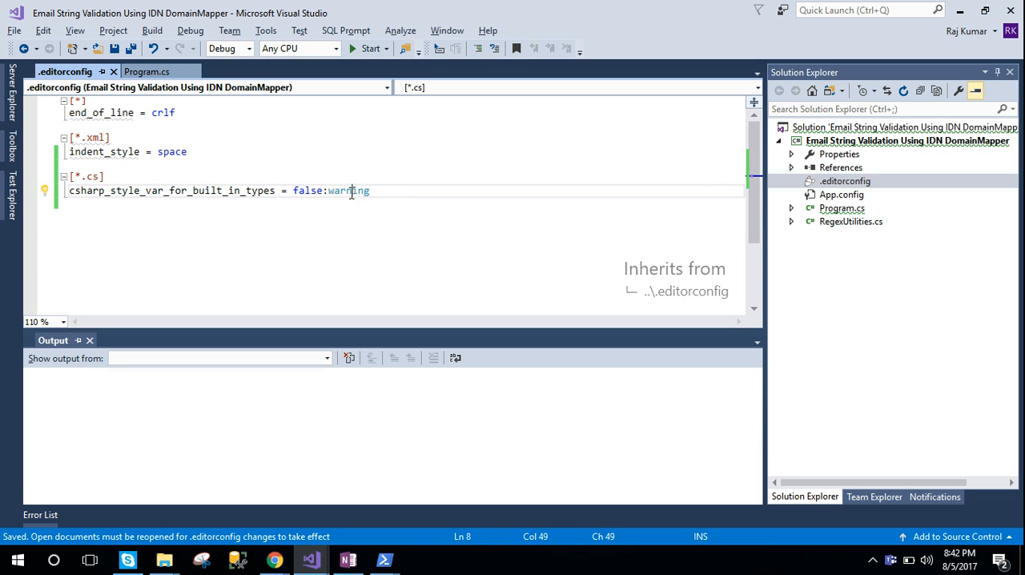
# Step: In Program.cs, add var a = 10; and a++; at the start of Main and save
pyautogui.click(147, 71)
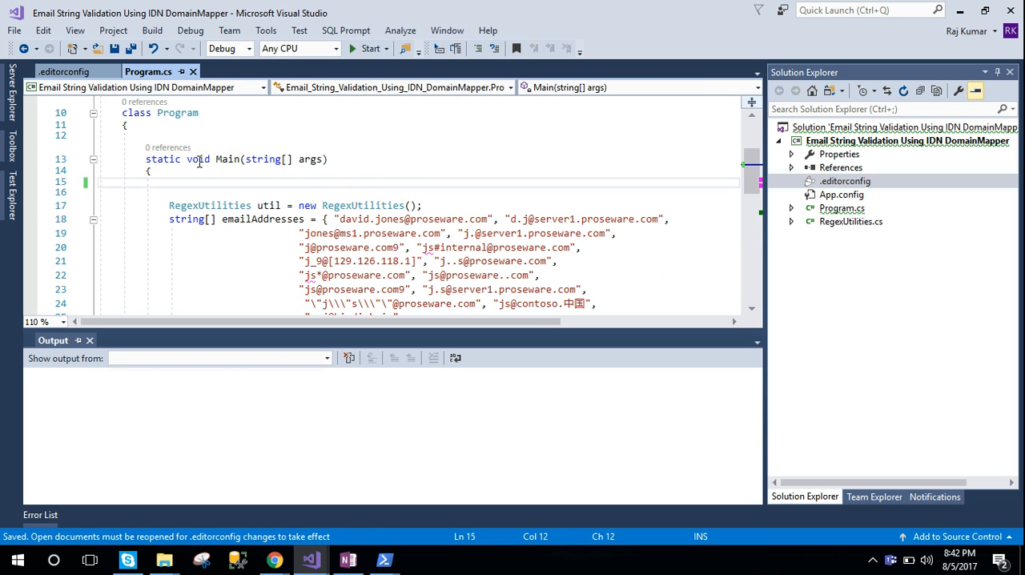
pyautogui.write('var')
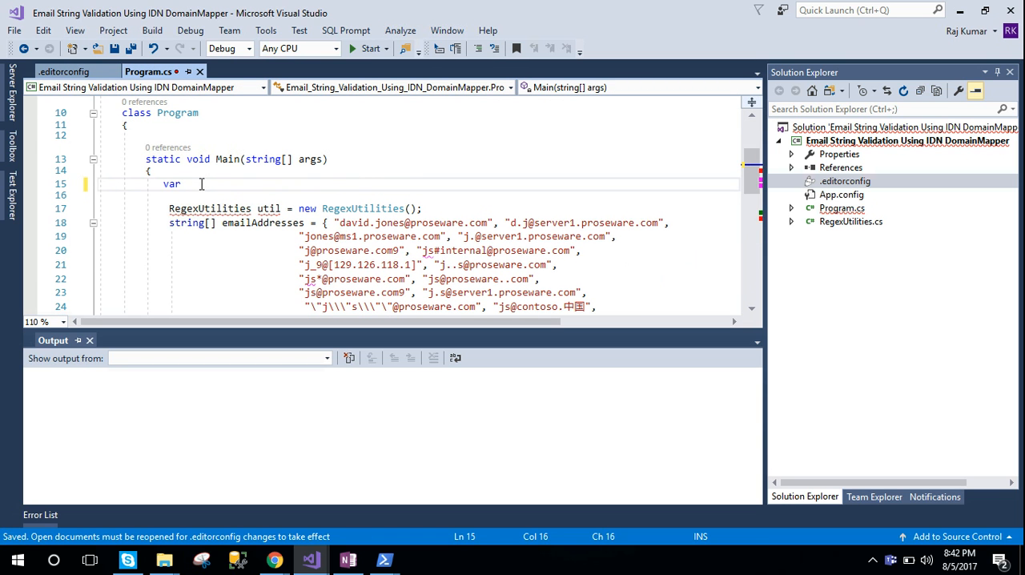
pyautogui.write('a=')
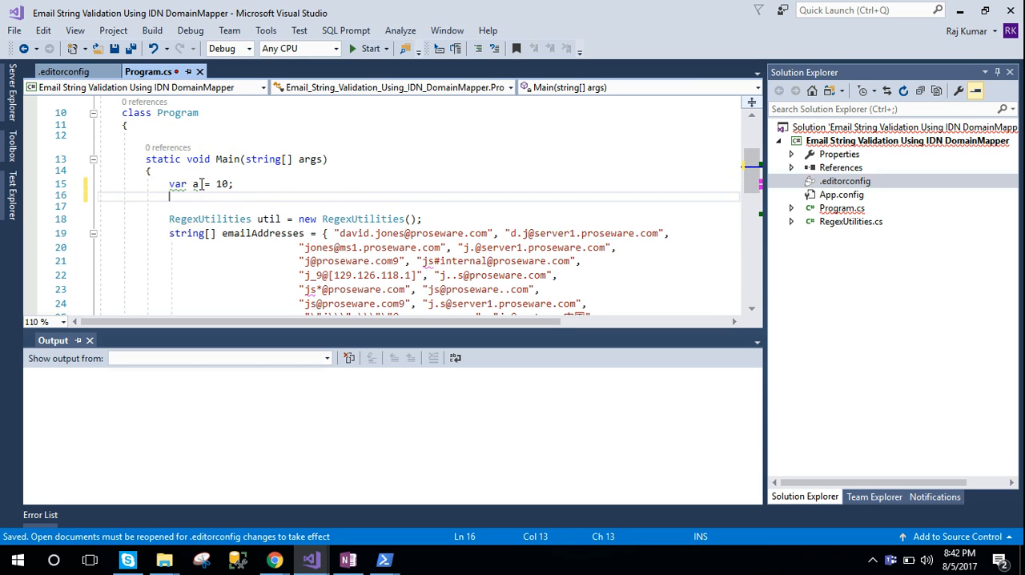
pyautogui.write('a++;')
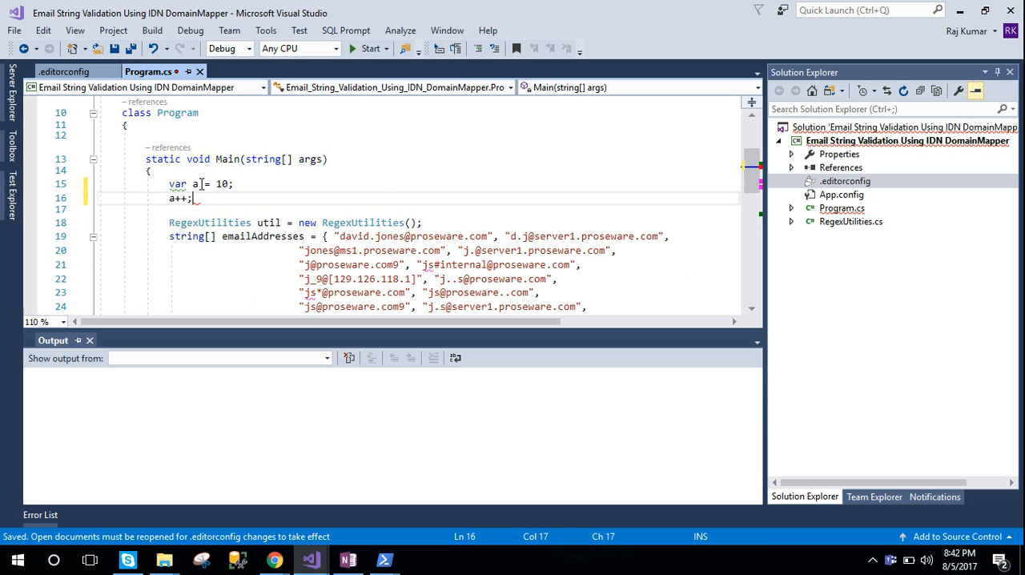
pyautogui.press('enter')
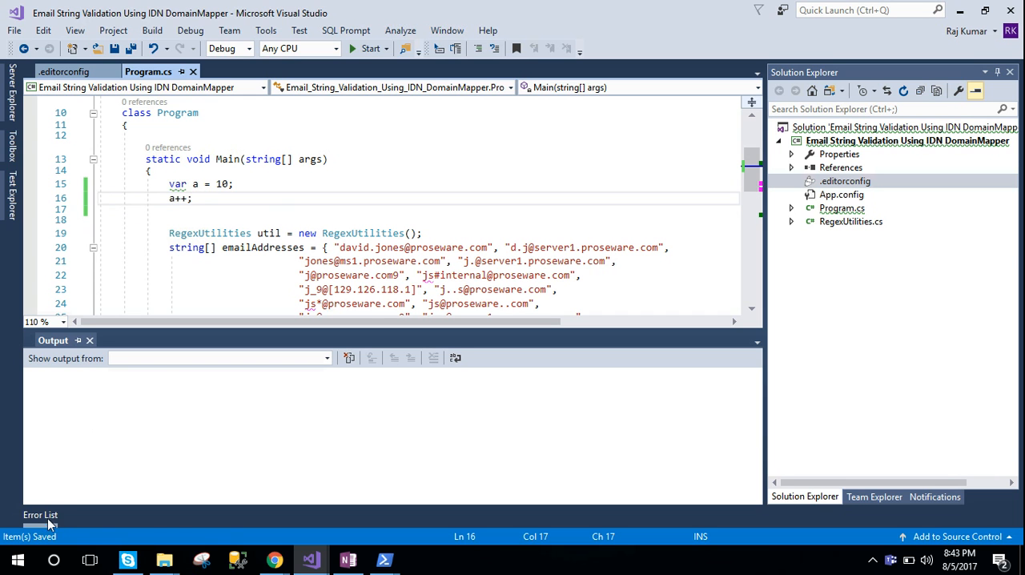
# Step: Use the quick fix 'Use explicit type instead of var' so the declaration reads int a = 10;
pyautogui.click(40, 515)
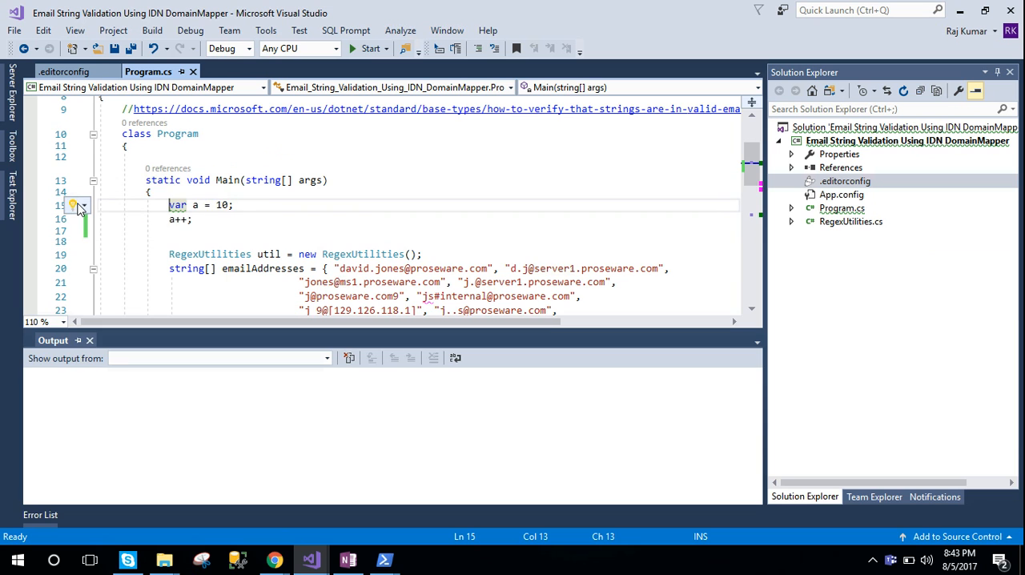
pyautogui.click(73, 205)
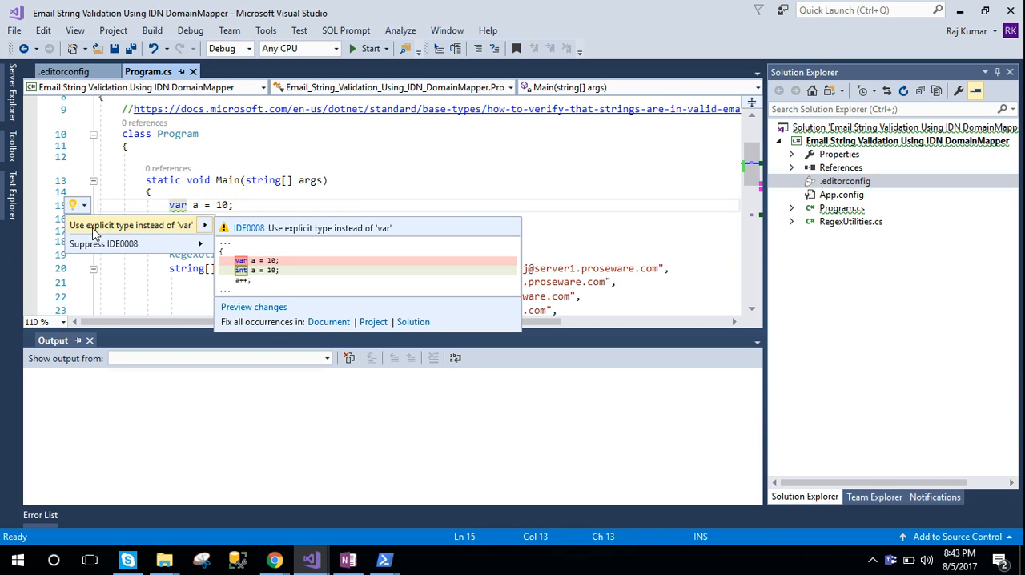
pyautogui.moveTo(170, 237)
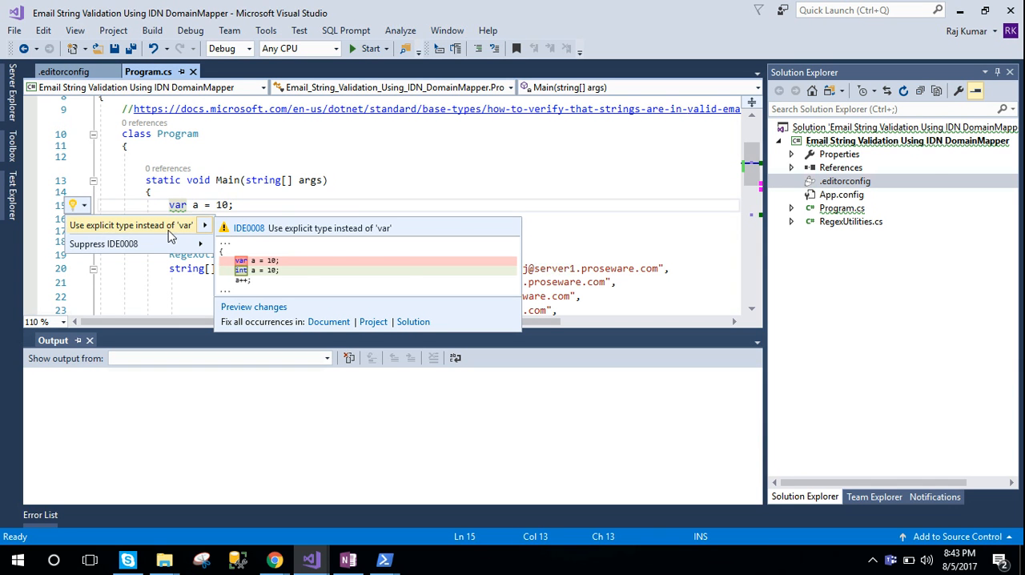
pyautogui.click(131, 224)
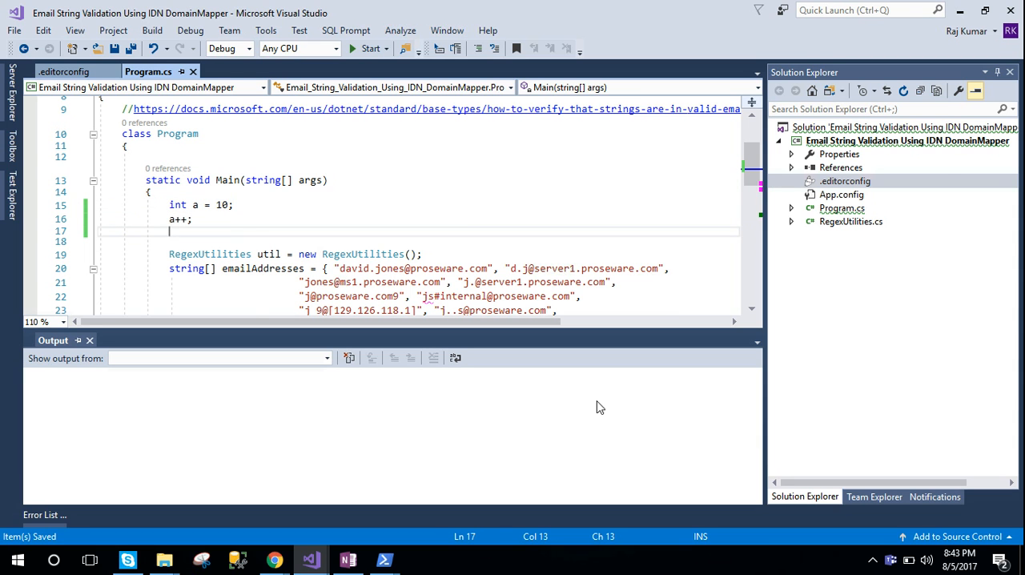
pyautogui.moveTo(870, 561)
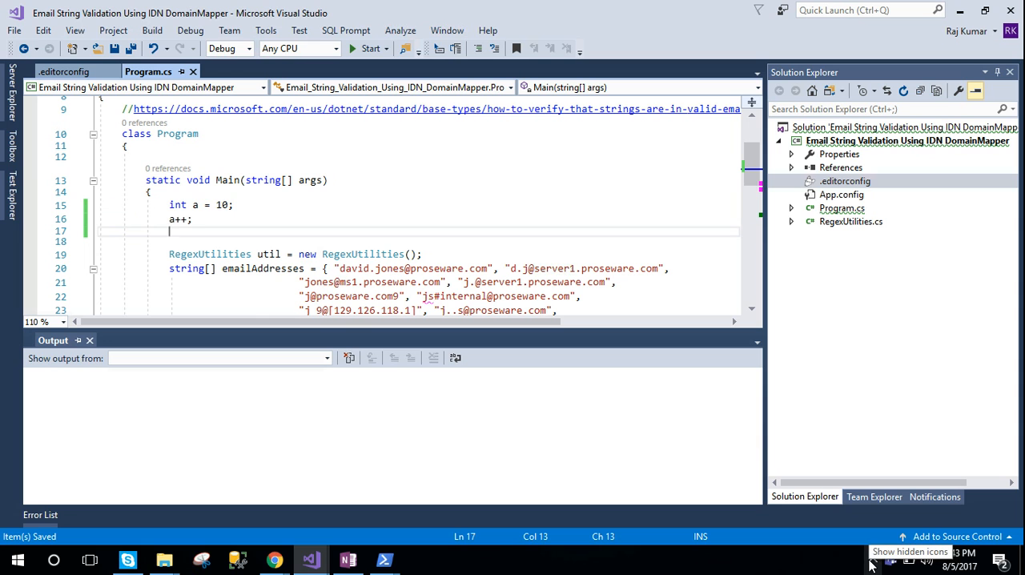